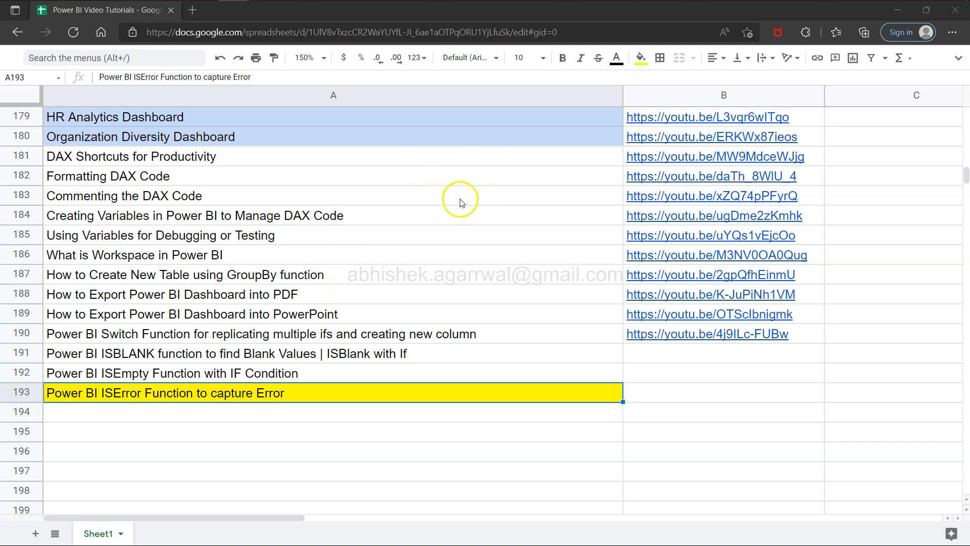
mouse_move(442, 165)
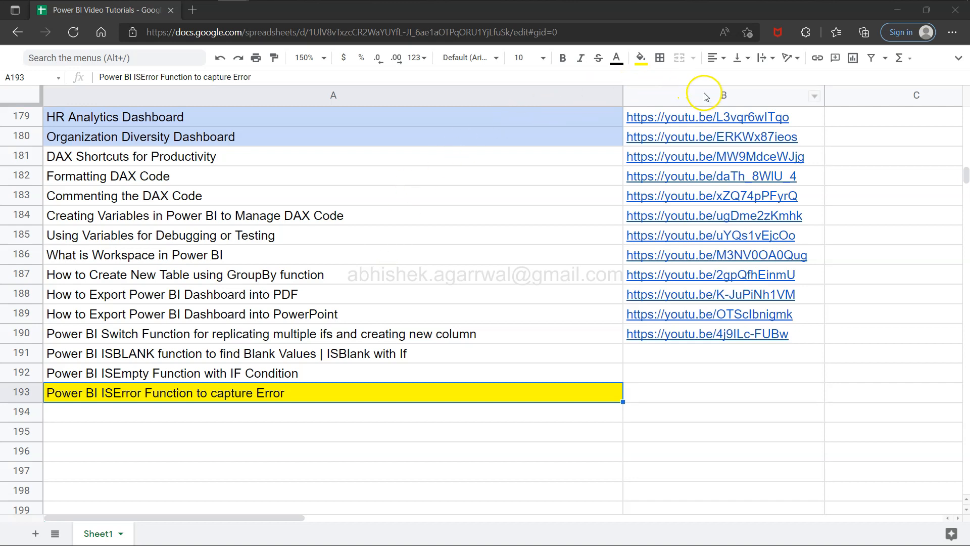
mouse_move(467, 232)
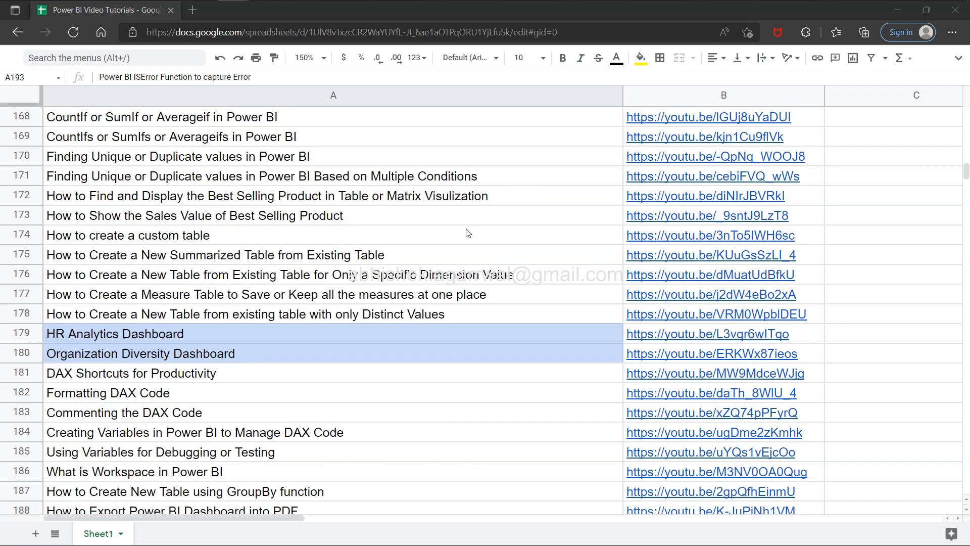
Scroll to the 'Power BI ISError Function to capture Error' entry and open the window switcher.
scroll(down, 3)
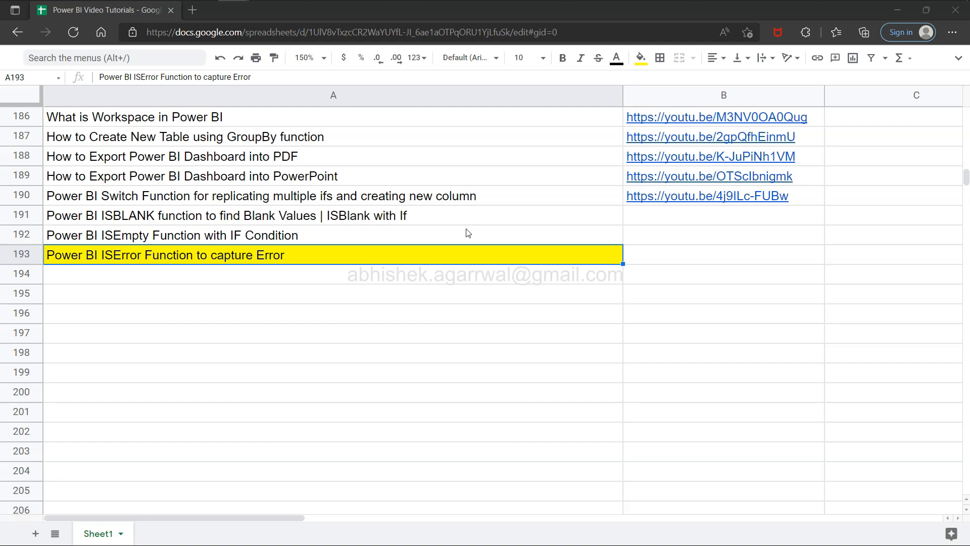
key(alt+tab)
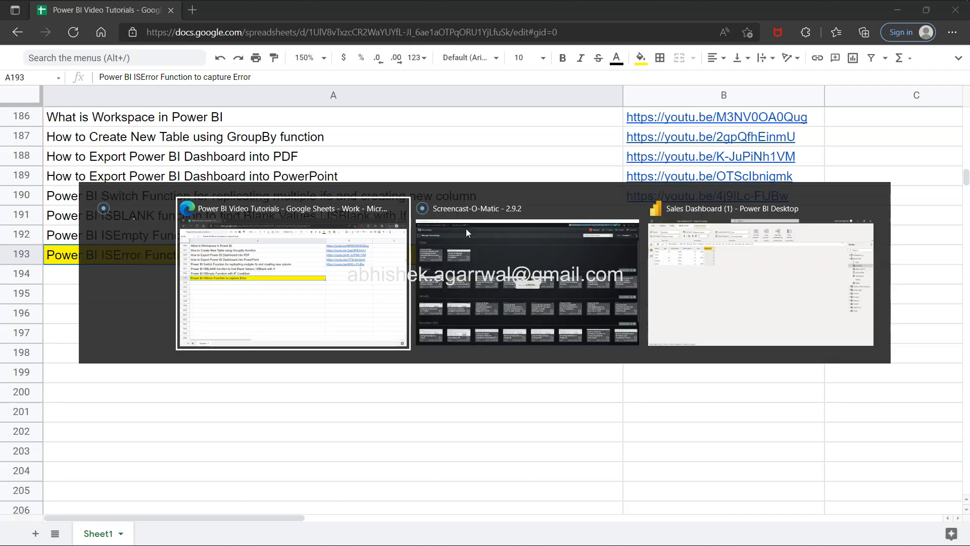
click(760, 284)
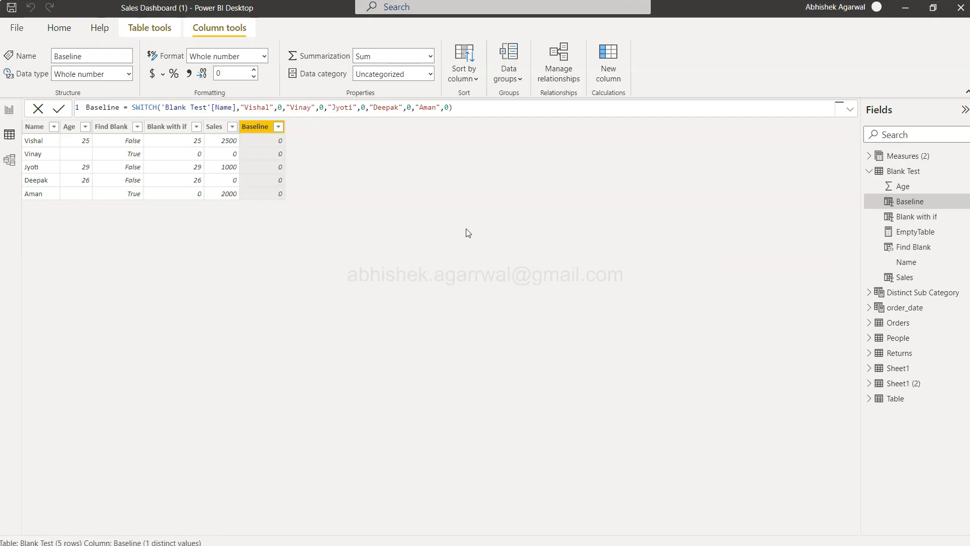
click(35, 126)
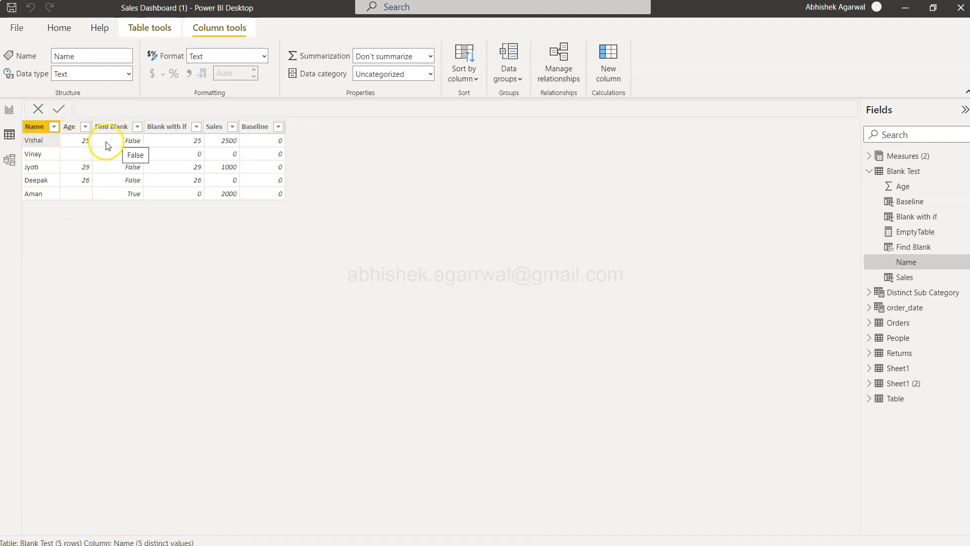
click(110, 126)
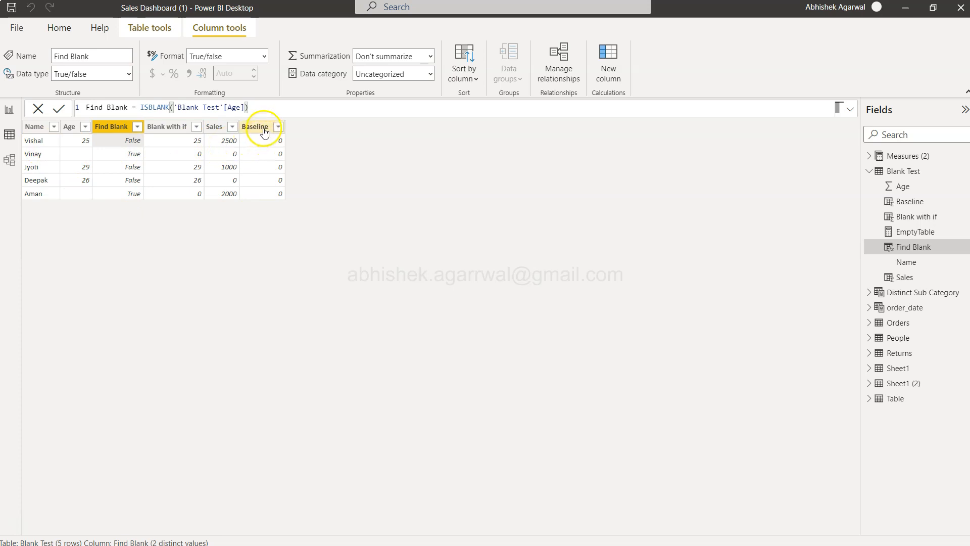
mouse_move(275, 148)
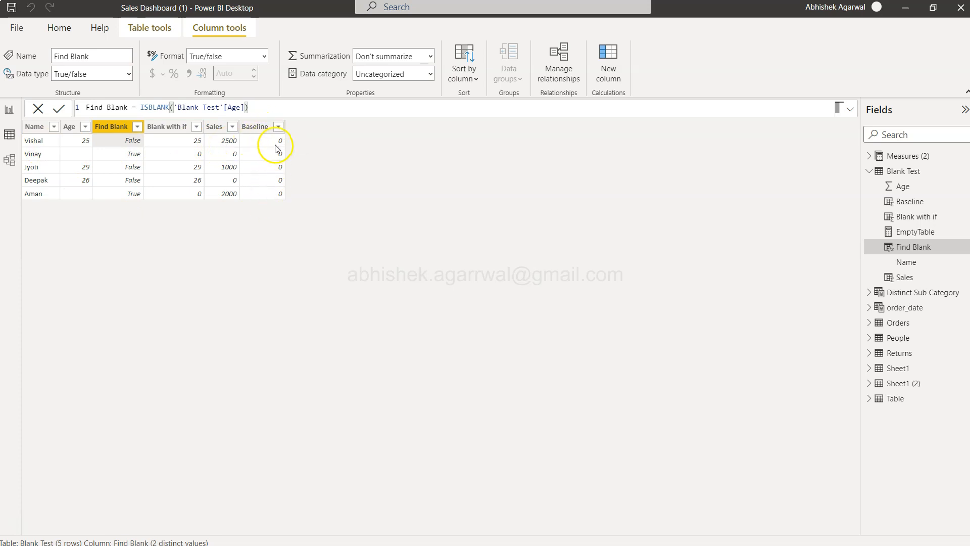
mouse_move(281, 231)
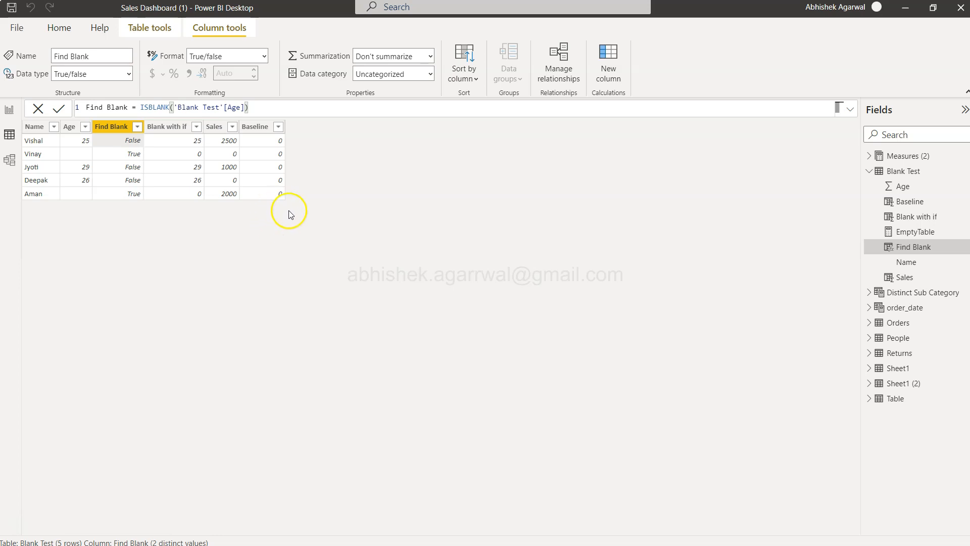
mouse_move(295, 221)
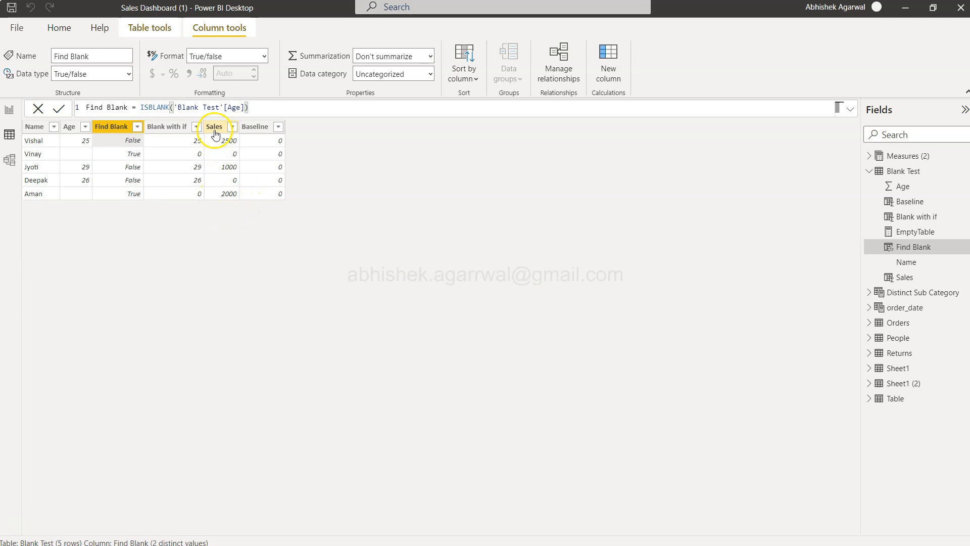
mouse_move(268, 135)
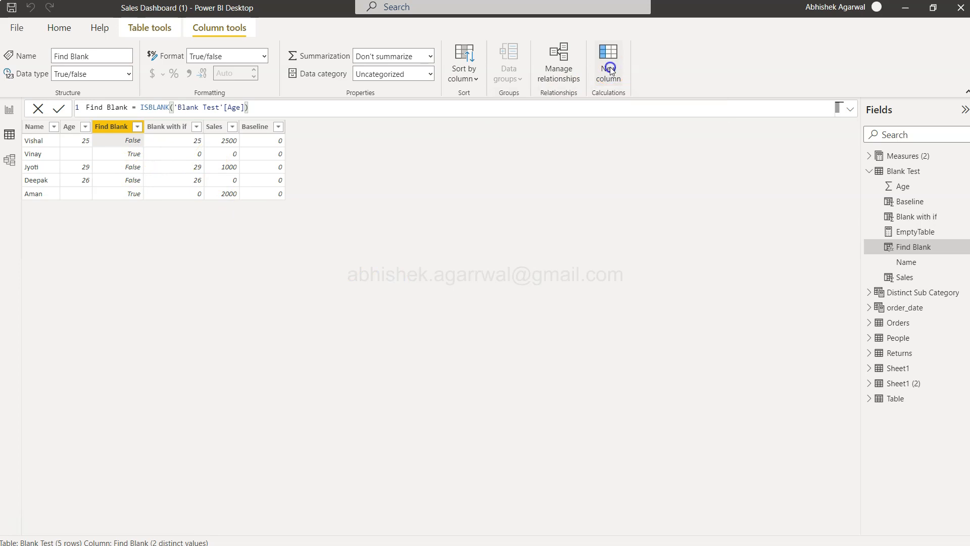
Create column iserror = ISERROR('Blank Test'[Sales]/'Blank Test'[Baseline]) in Blank Test.
click(608, 61)
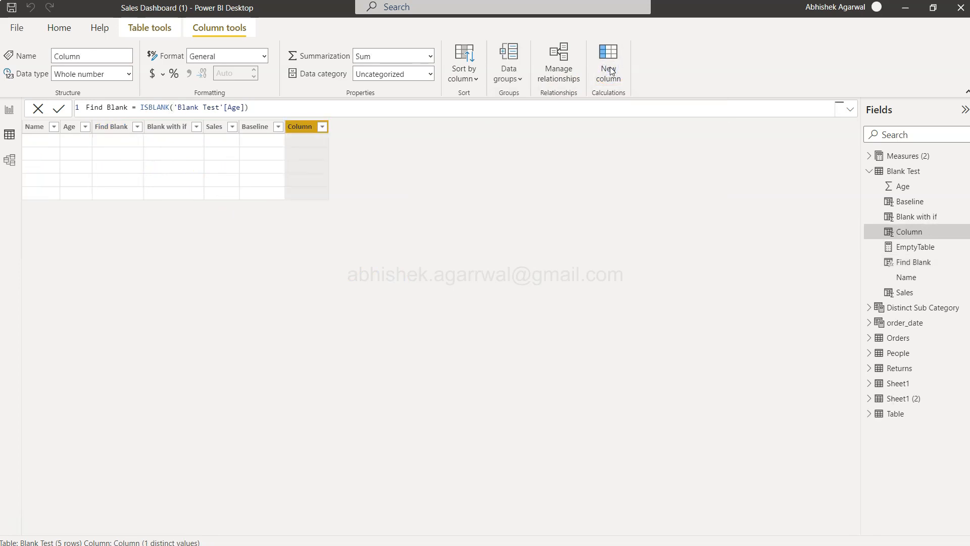
text(iserror =)
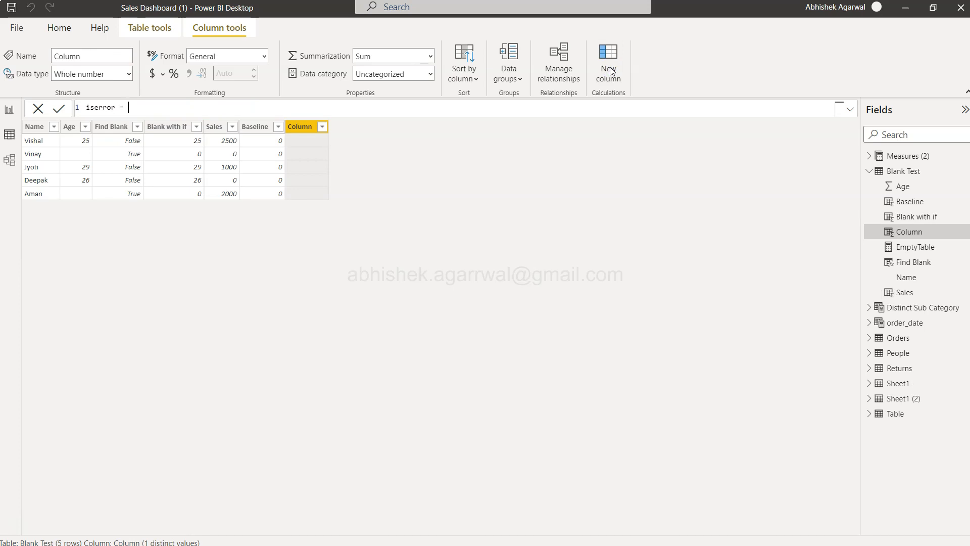
text(iser)
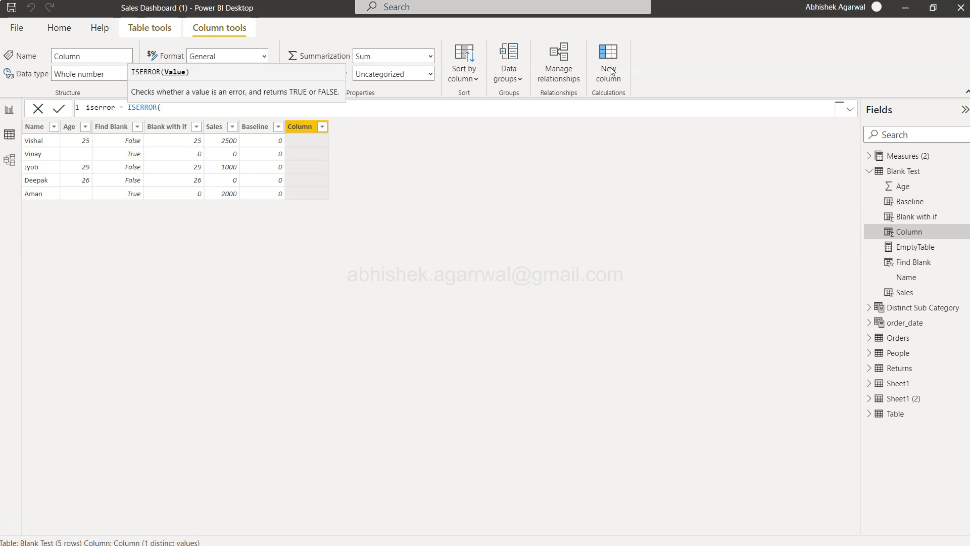
text(sales]/'Blank Test'[Baseline]))
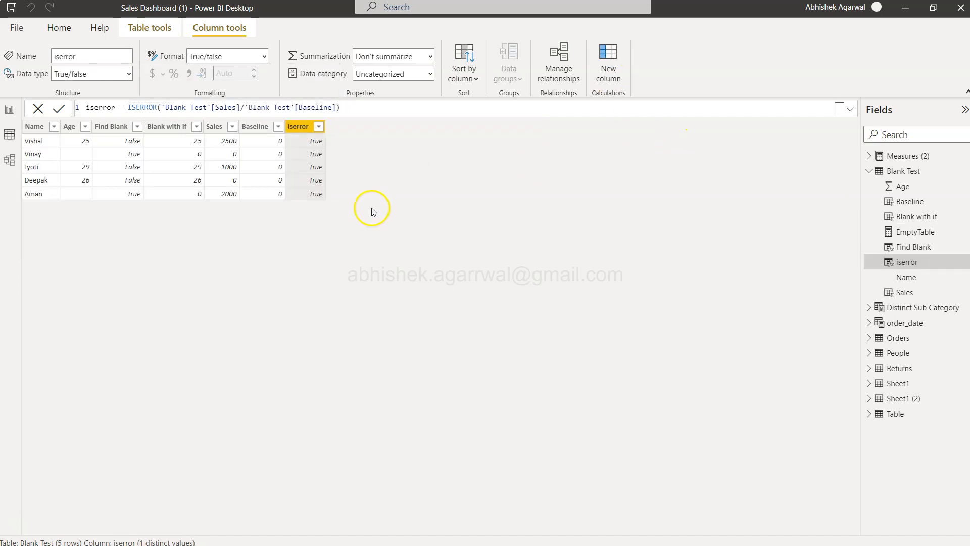
mouse_move(307, 200)
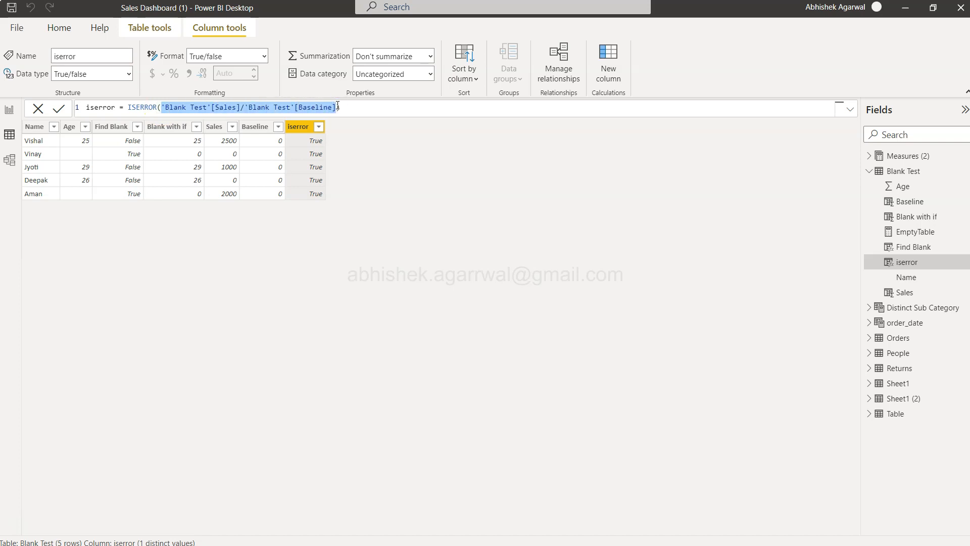
mouse_move(607, 62)
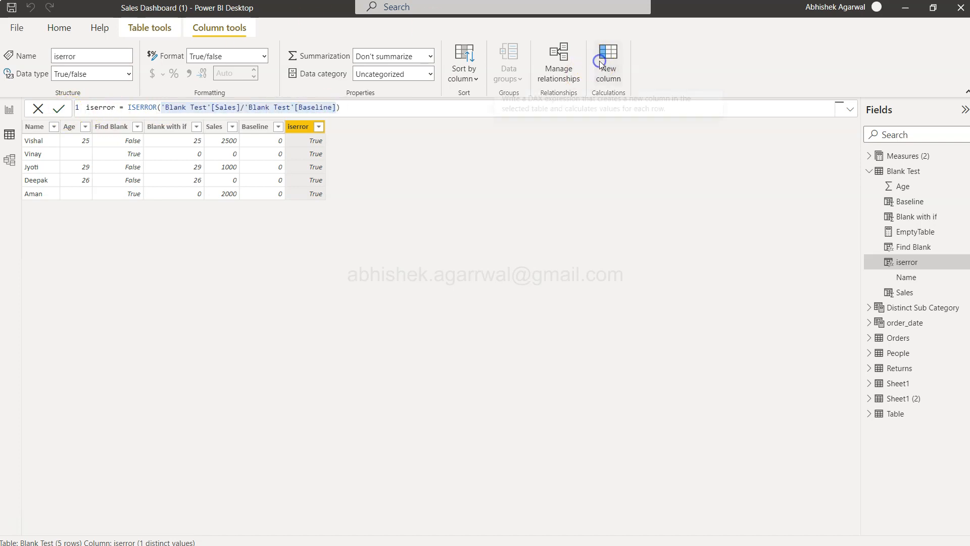
Create column Error = 'Blank Test'[Sales]/'Blank Test'[Baseline] and commit it.
click(607, 62)
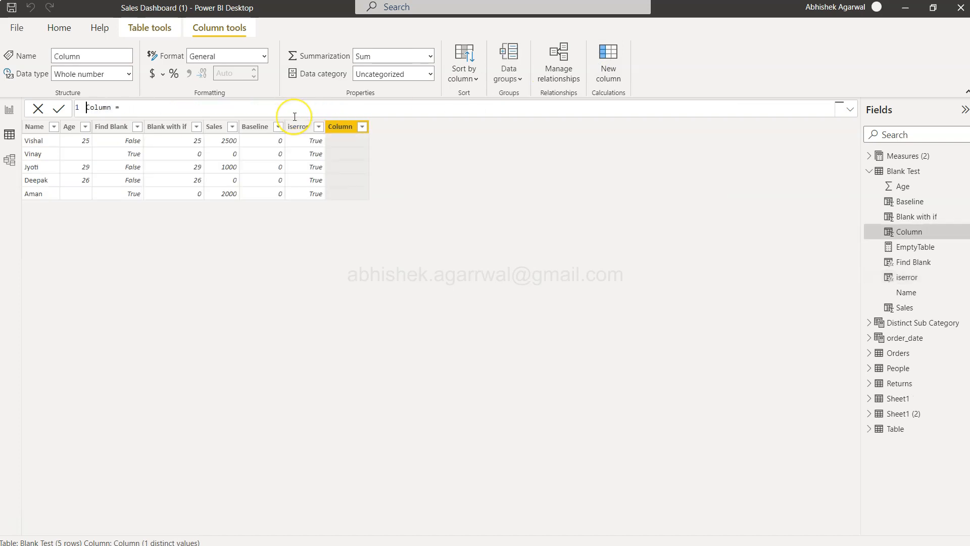
text(E)
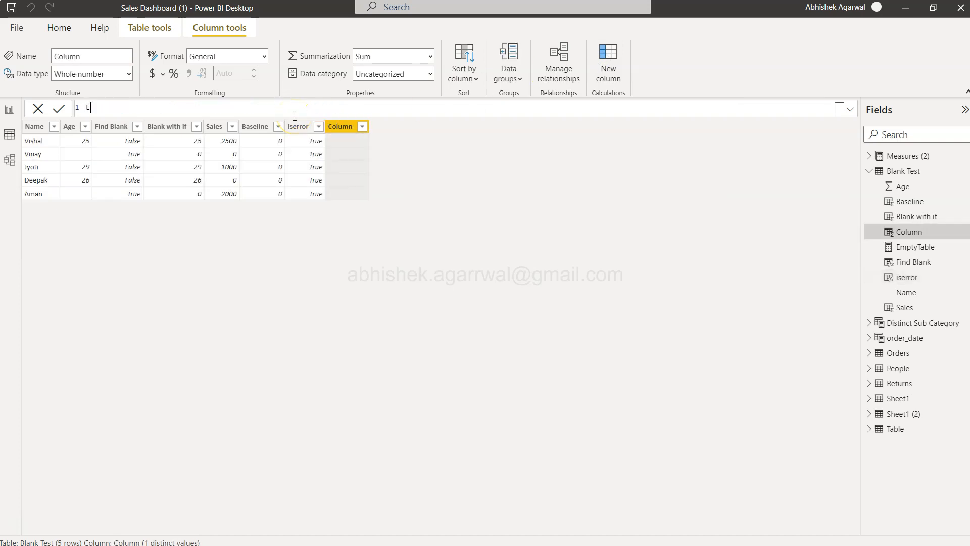
text(Error = 'Blank Test'[Sales]/'Blank Test'[Baseline])
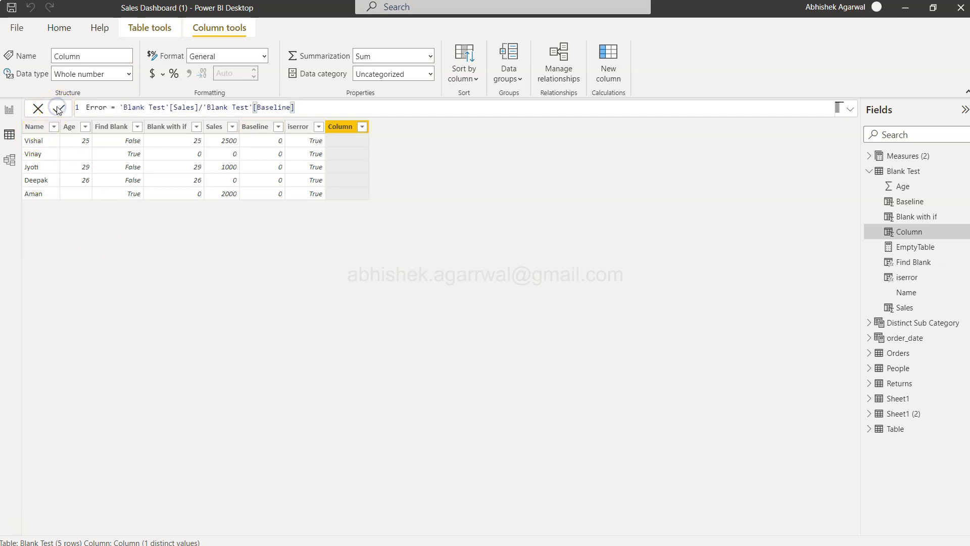
click(58, 108)
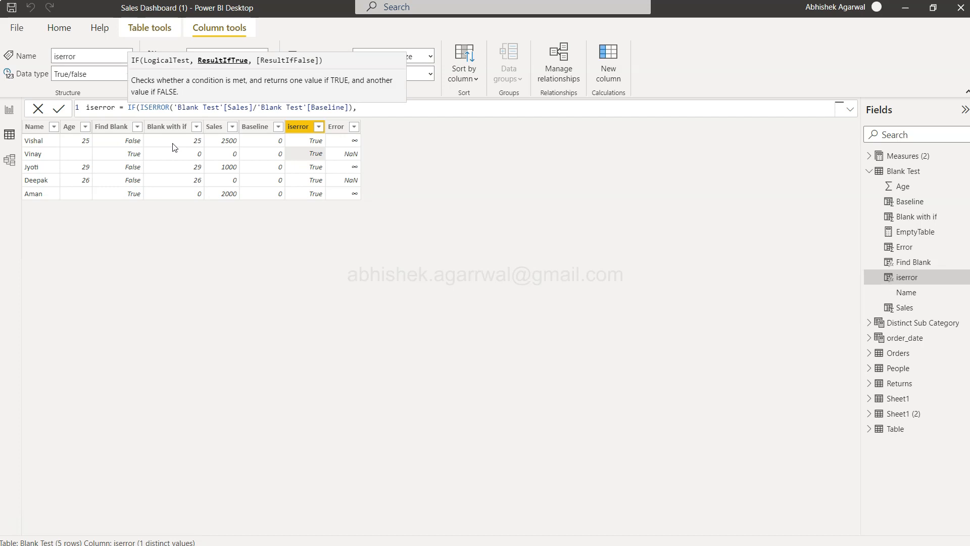
Wrap the iserror formula in IF(ISERROR(...),0, and begin entering Sales as the alternative.
text(0,)
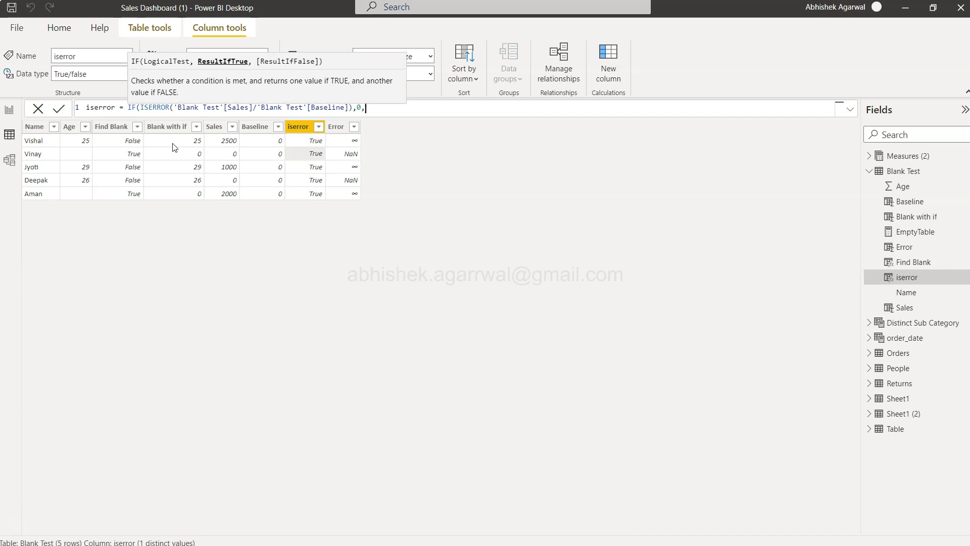
text(sale)
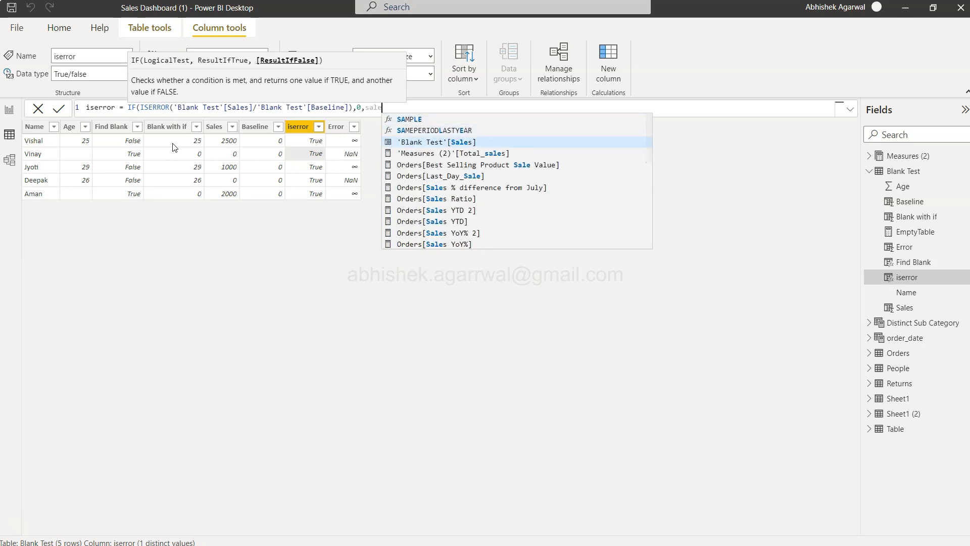